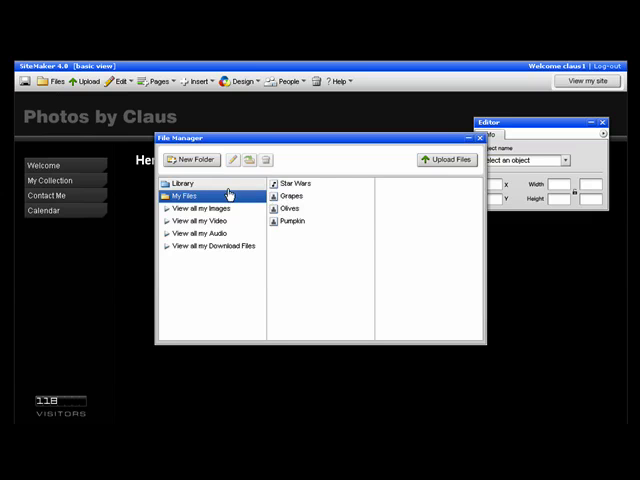
# Step: Choose Jukebox (white) from the Library's Audio folder in File Manager
pyautogui.click(184, 184)
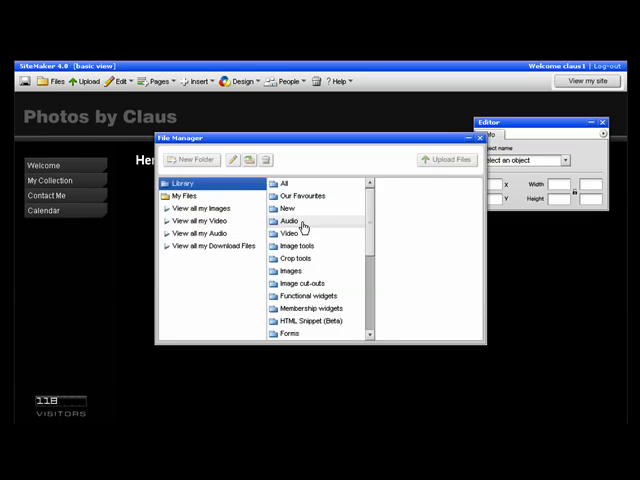
pyautogui.click(290, 220)
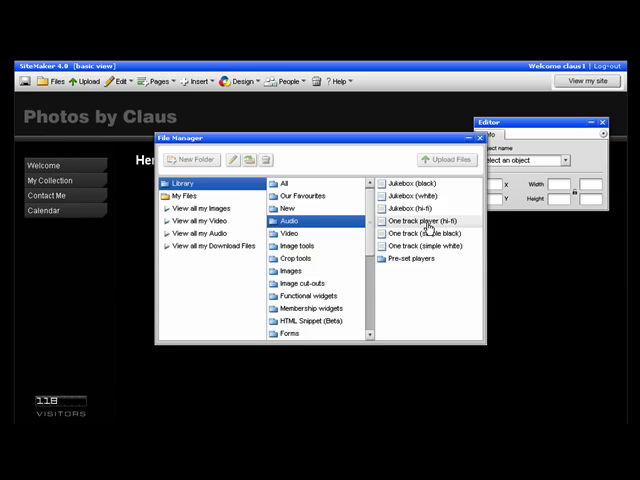
pyautogui.click(420, 194)
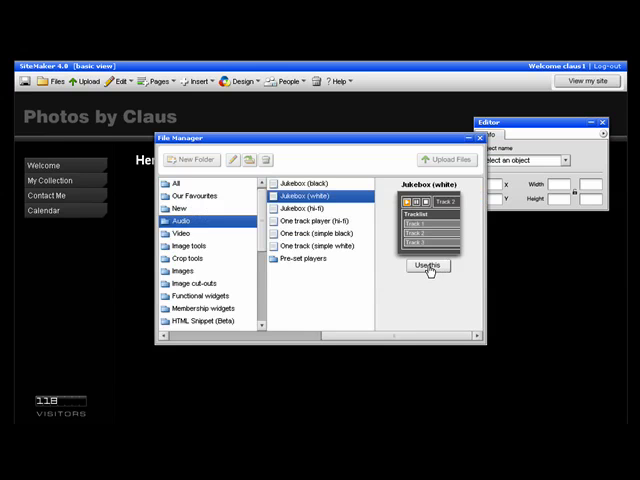
pyautogui.click(428, 266)
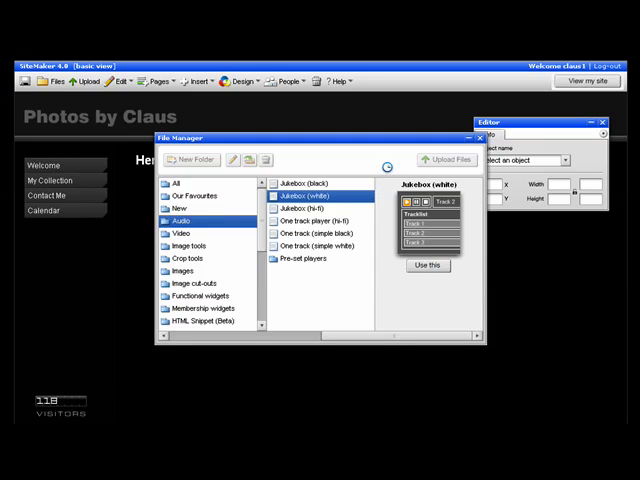
# Step: Insert the white jukebox and drag it below the Photos by Claus heading
pyautogui.click(428, 264)
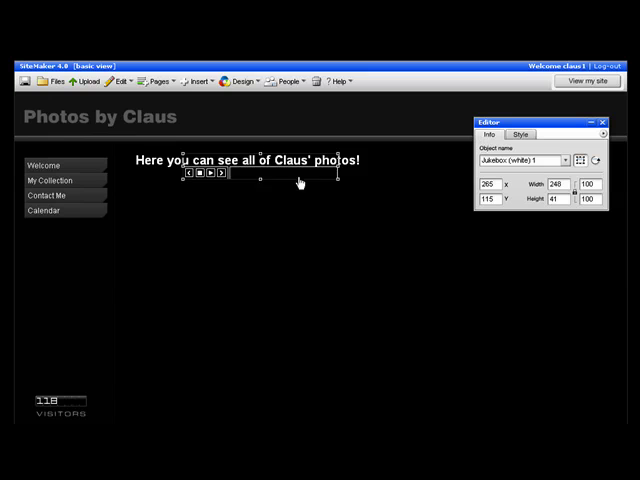
pyautogui.moveTo(298, 184); pyautogui.dragTo(270, 280)
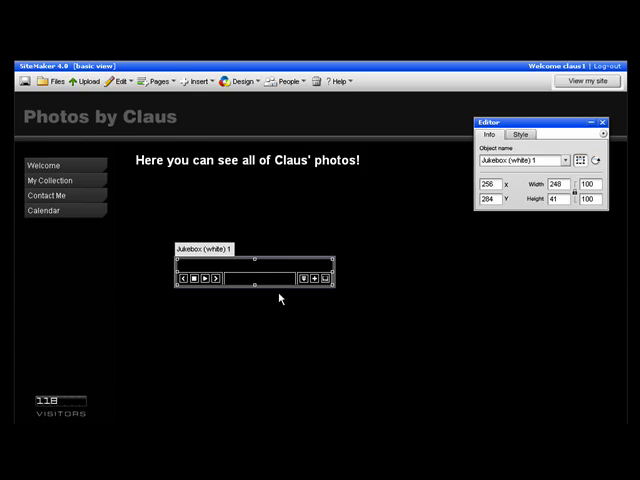
pyautogui.moveTo(316, 278)
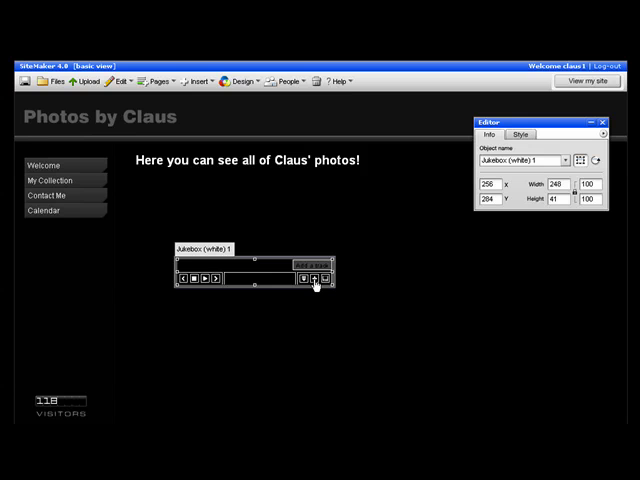
# Step: Add the Star Wars file from My Files to the jukebox and save with Yes
pyautogui.click(314, 278)
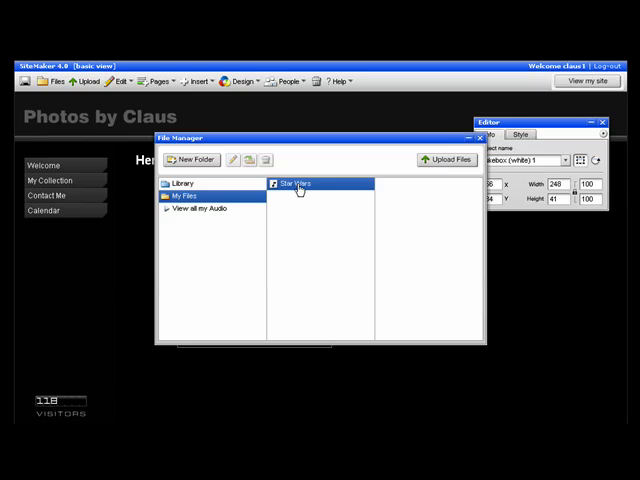
pyautogui.click(298, 184)
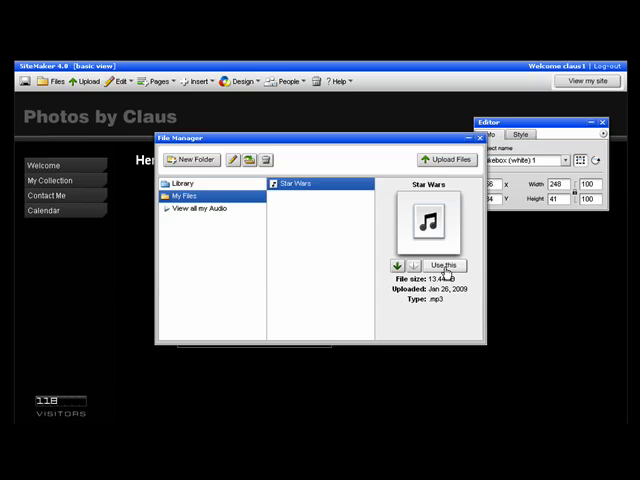
pyautogui.click(444, 264)
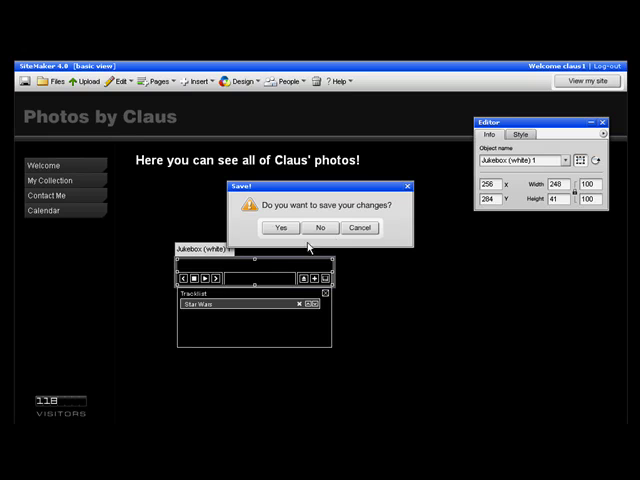
pyautogui.click(280, 228)
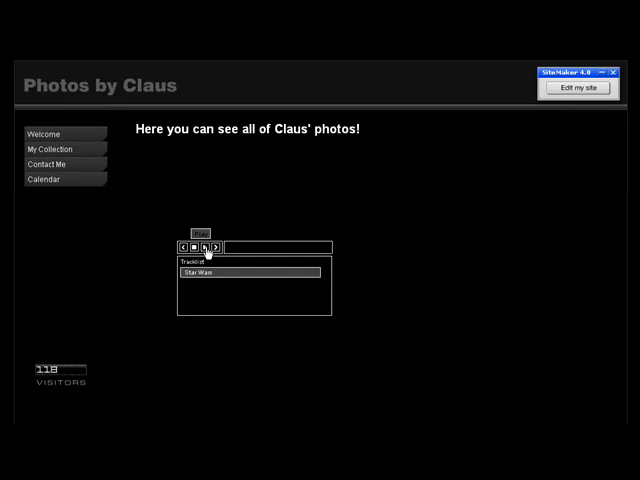
# Step: Start the Star Wars track playing in the jukebox on the published page
pyautogui.click(204, 246)
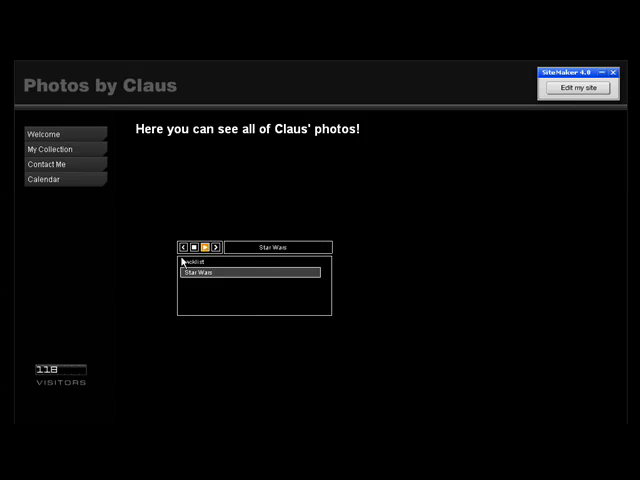
pyautogui.click(192, 246)
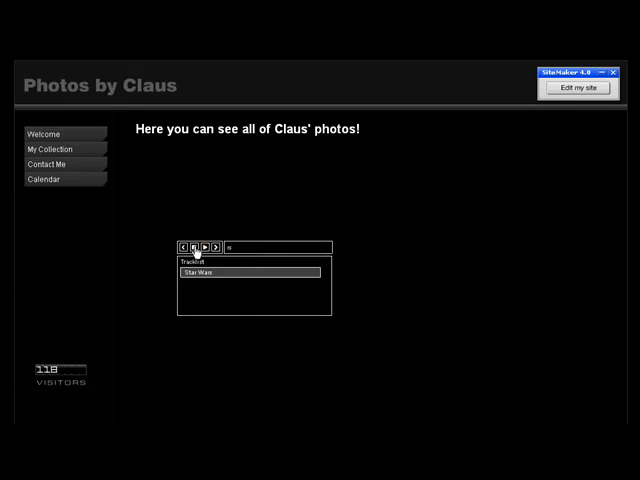
pyautogui.click(194, 246)
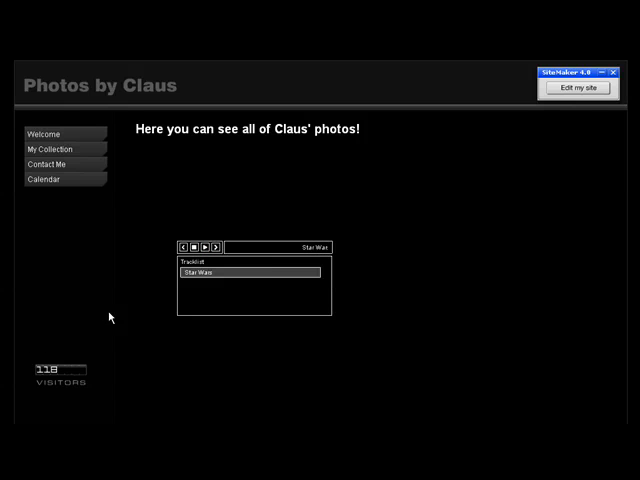